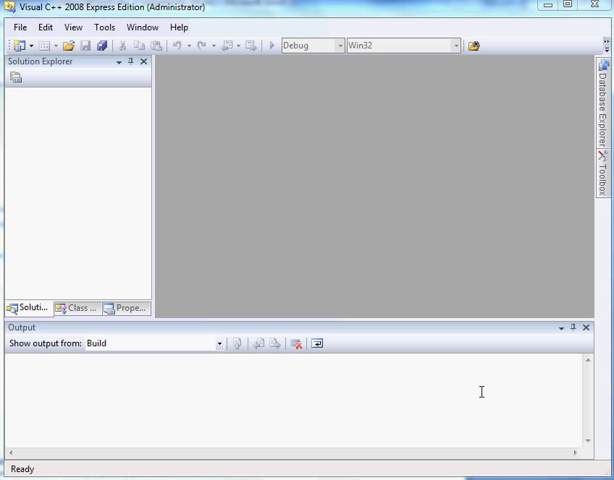
pyautogui.moveTo(42, 112)
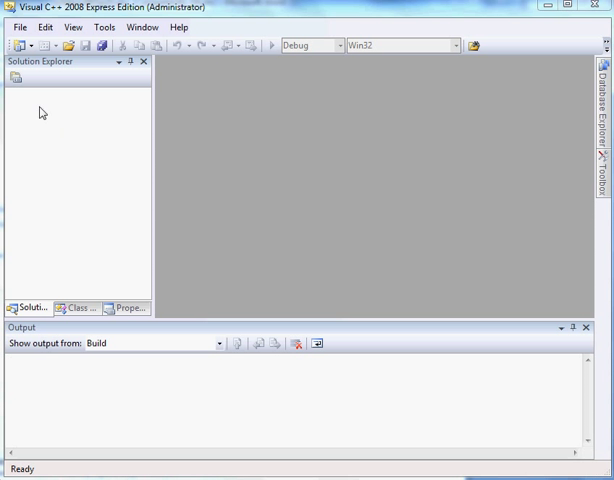
# Start a new Win32 console application project named proj2 in C:\comsc260
pyautogui.click(20, 28)
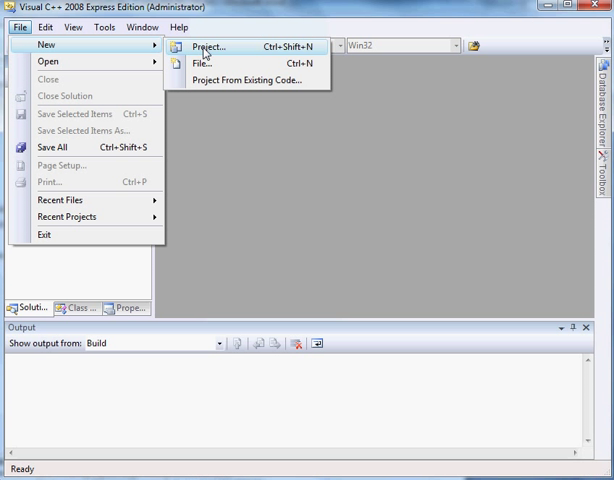
pyautogui.click(208, 46)
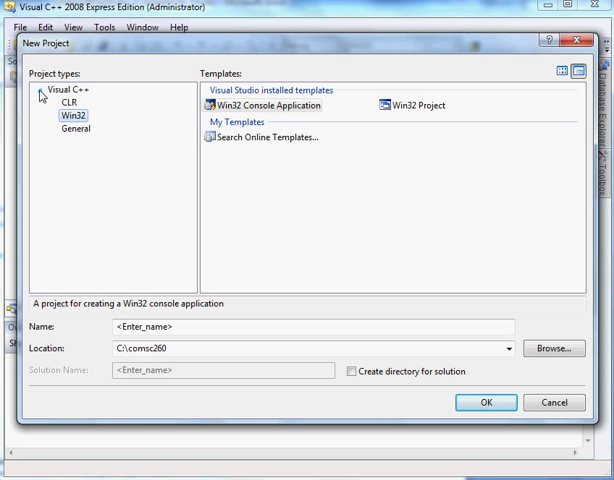
pyautogui.click(68, 88)
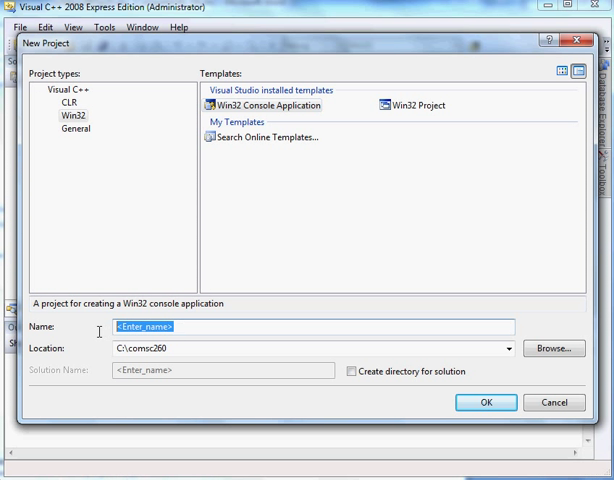
pyautogui.write('proj1')
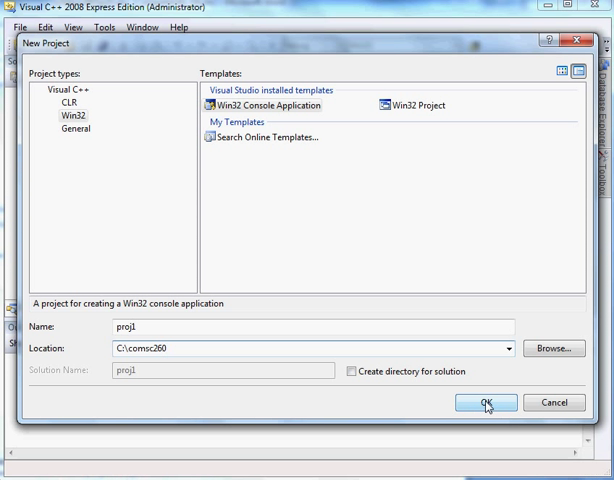
# Create proj2 as an empty project through the application wizard
pyautogui.click(484, 404)
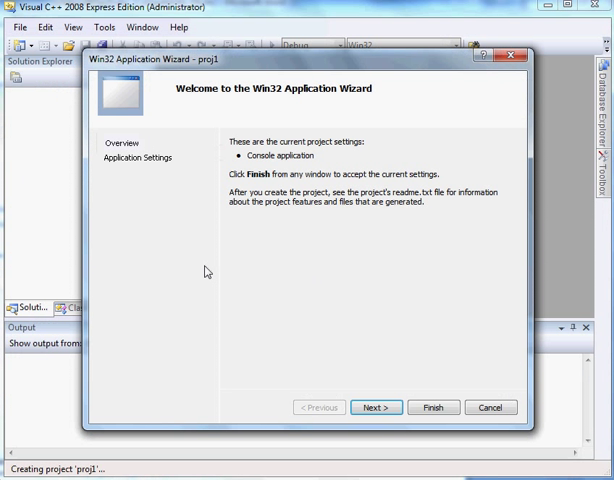
pyautogui.moveTo(164, 68)
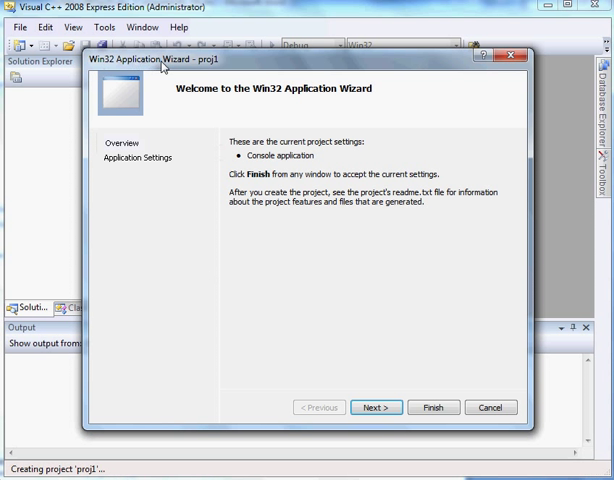
pyautogui.moveTo(138, 156)
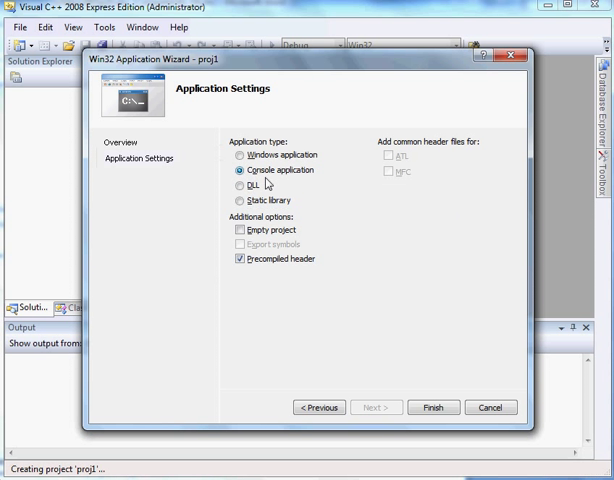
pyautogui.moveTo(242, 230)
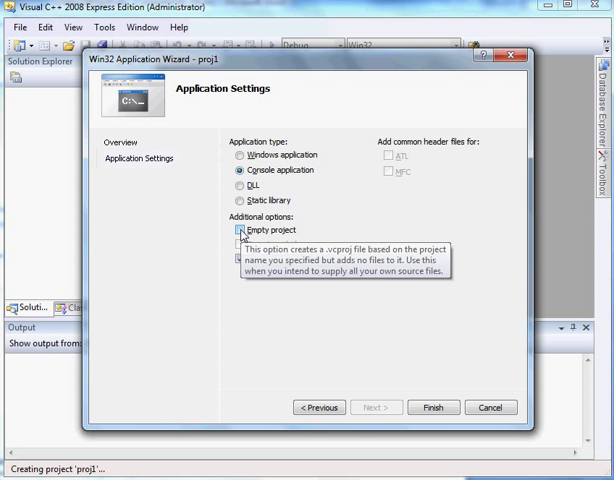
pyautogui.click(242, 230)
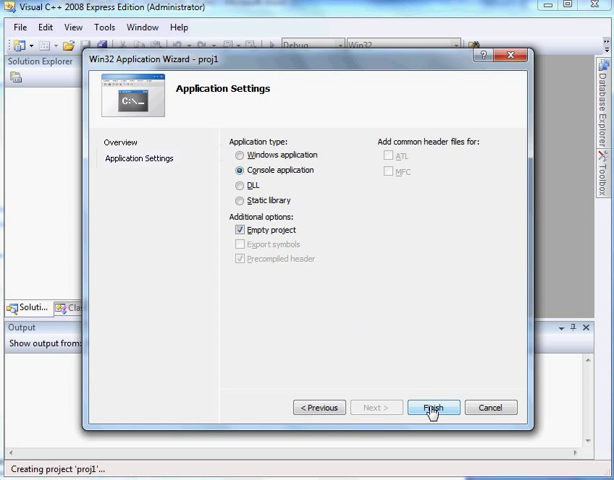
pyautogui.click(432, 408)
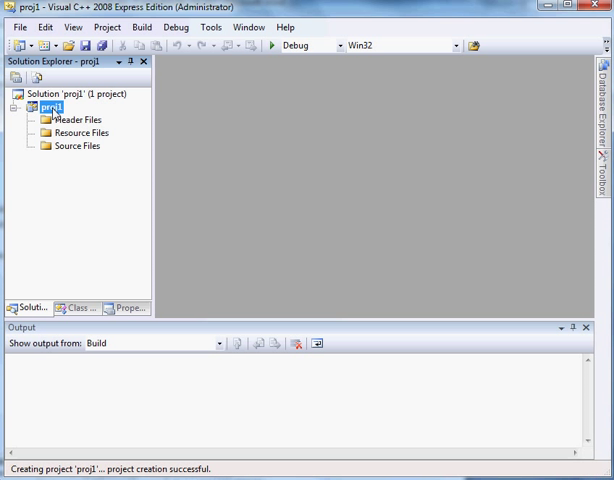
# Enable the Microsoft Macro Assembler custom build rule for proj2
pyautogui.rightClick(52, 108)
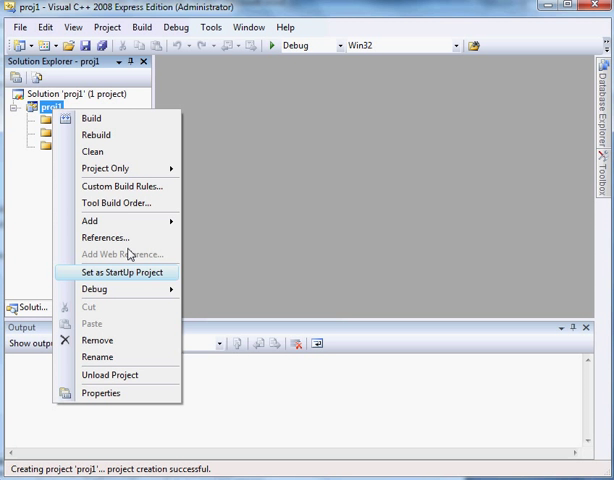
pyautogui.click(124, 186)
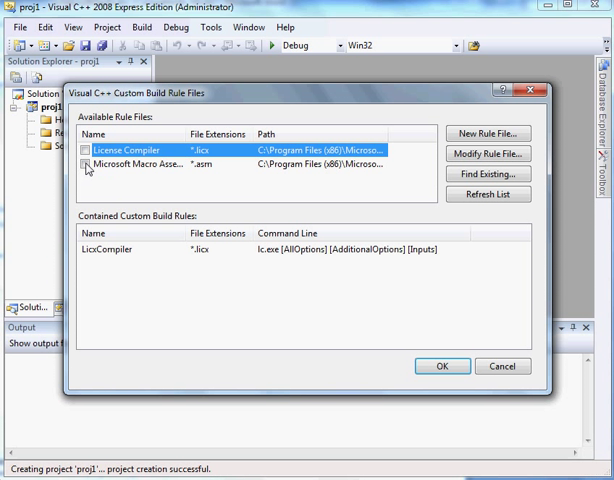
pyautogui.click(88, 168)
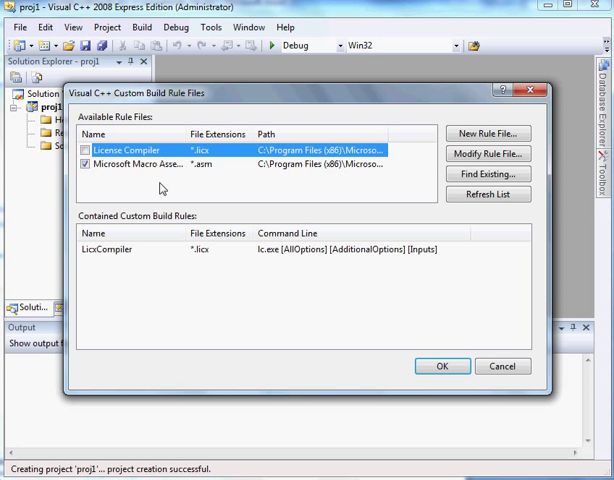
pyautogui.moveTo(378, 344)
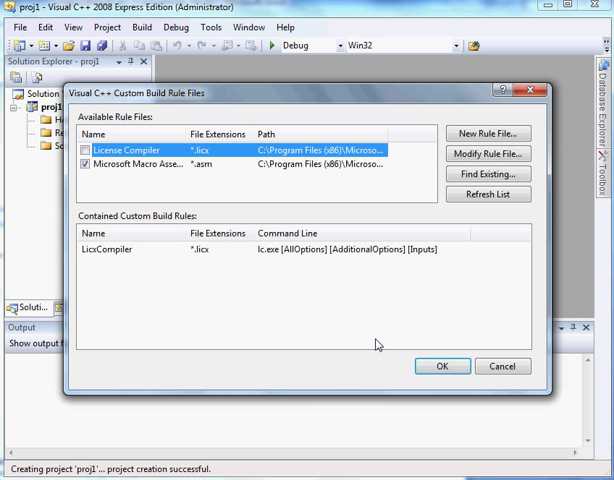
pyautogui.click(442, 366)
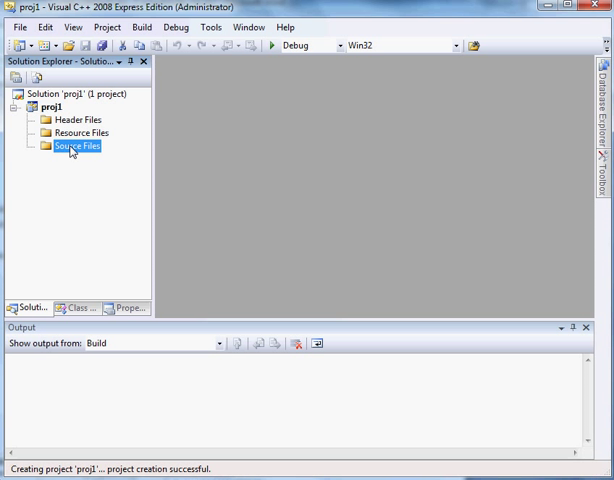
# Show the Add choices for the Source Files folder in Solution Explorer
pyautogui.rightClick(76, 146)
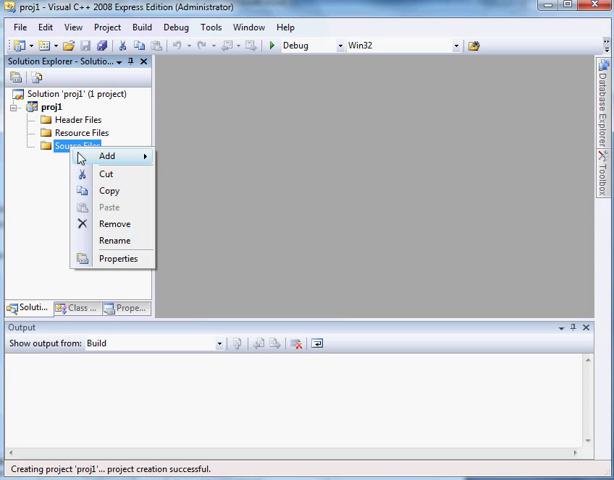
pyautogui.click(106, 156)
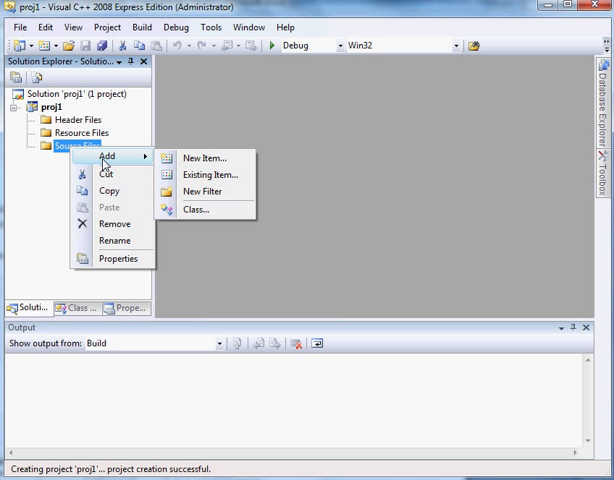
pyautogui.moveTo(204, 174)
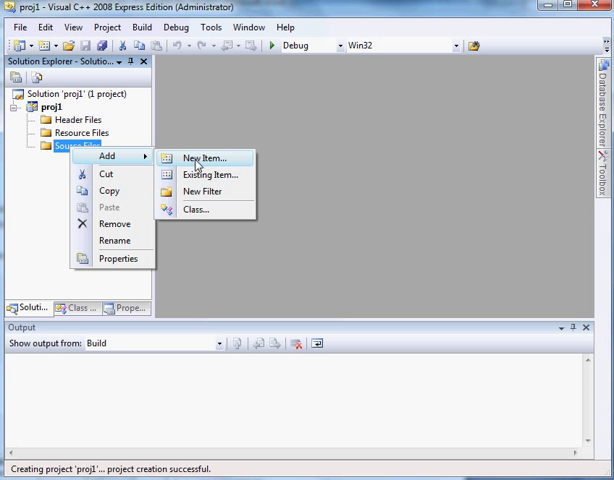
pyautogui.moveTo(200, 160)
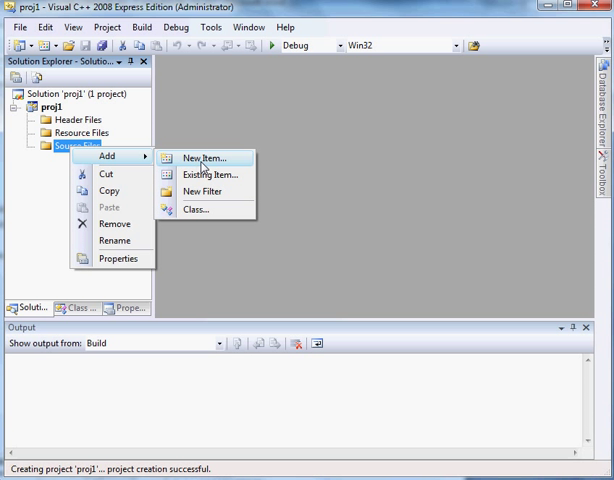
# Add a new Visual C++ code file named proj1.asm to the Source Files folder
pyautogui.click(204, 156)
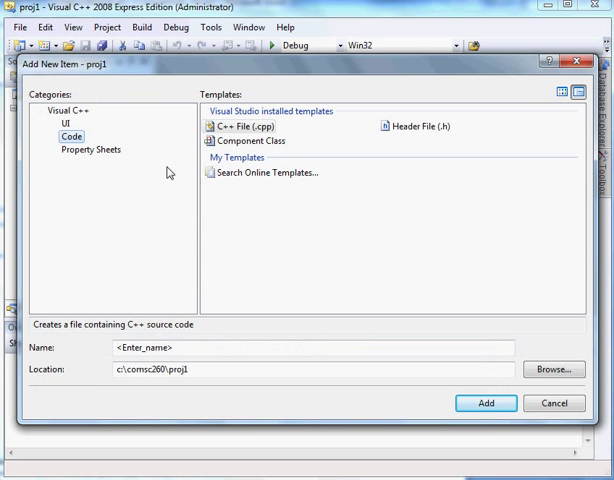
pyautogui.click(68, 110)
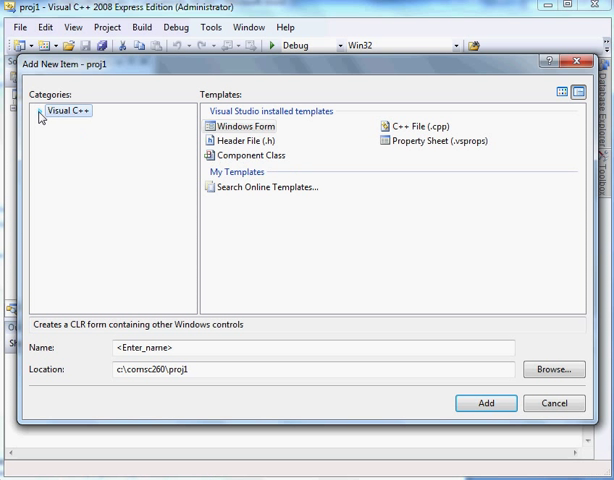
pyautogui.click(72, 136)
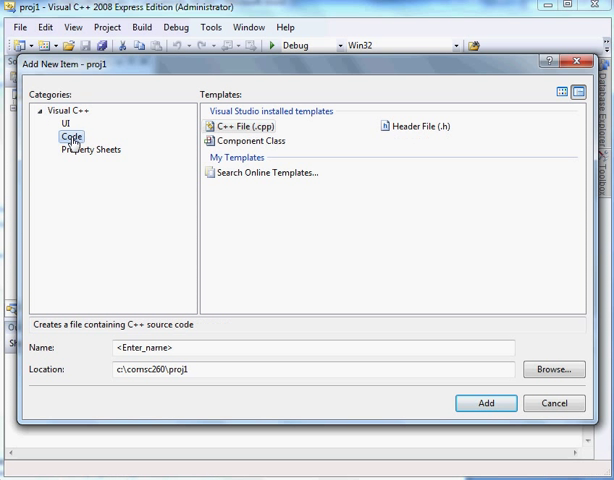
pyautogui.click(240, 126)
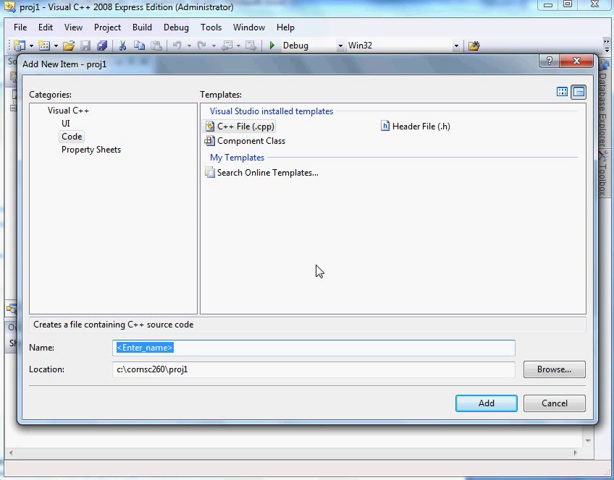
pyautogui.write('p')
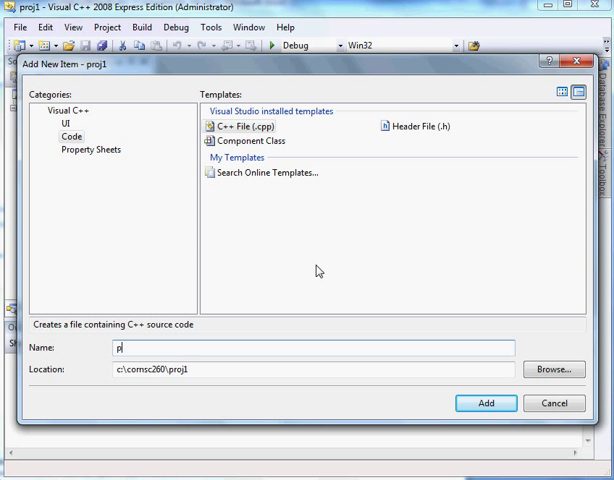
pyautogui.write('ro')
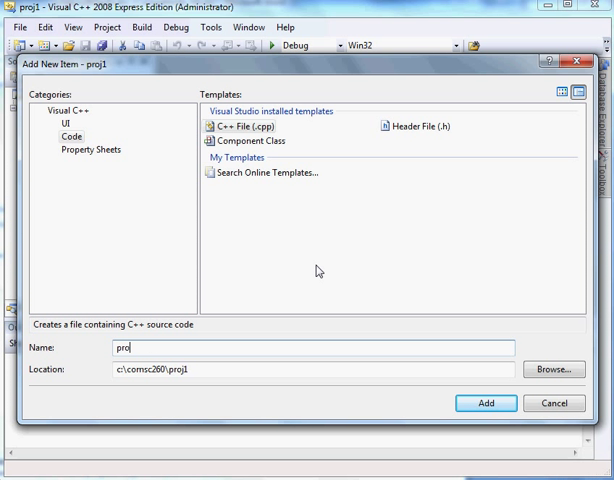
pyautogui.write('j1')
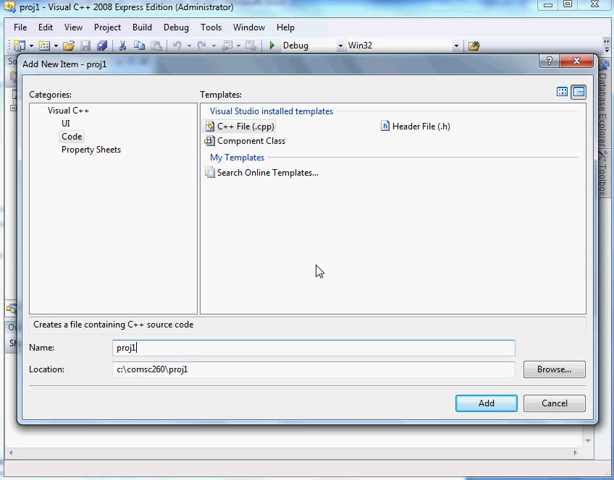
pyautogui.write('.as')
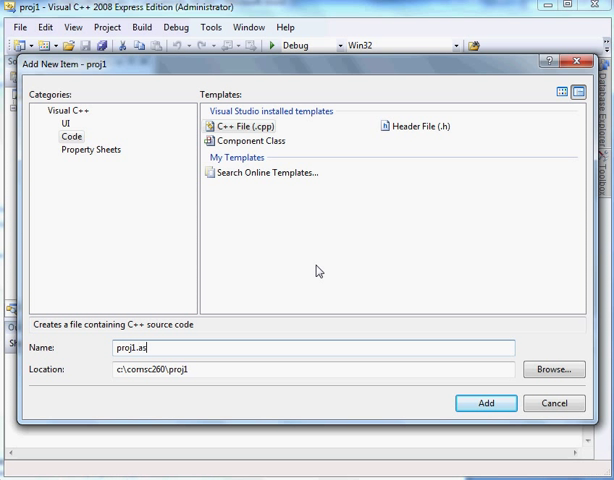
pyautogui.write('m')
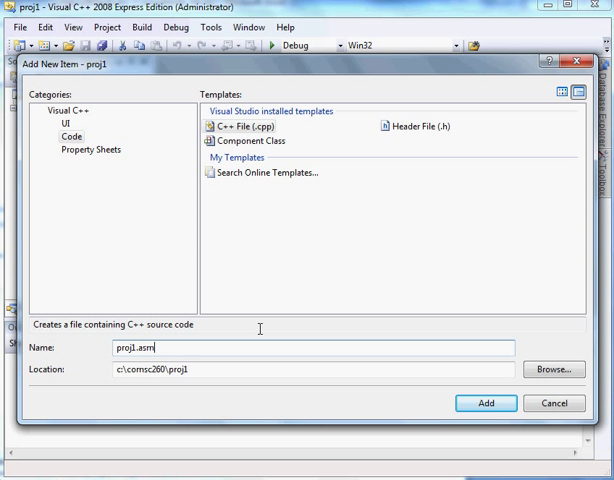
pyautogui.moveTo(246, 352)
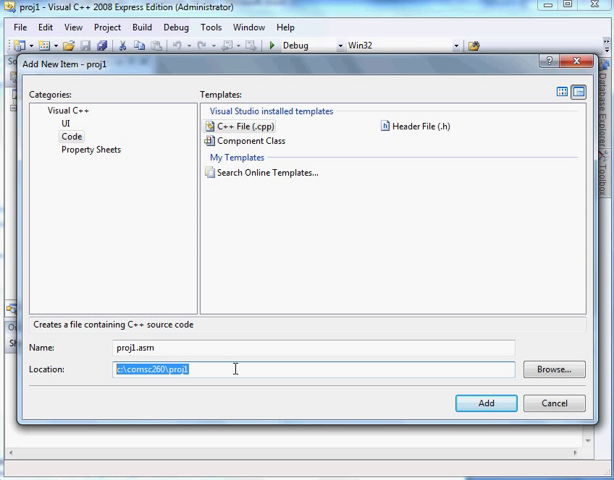
pyautogui.click(484, 400)
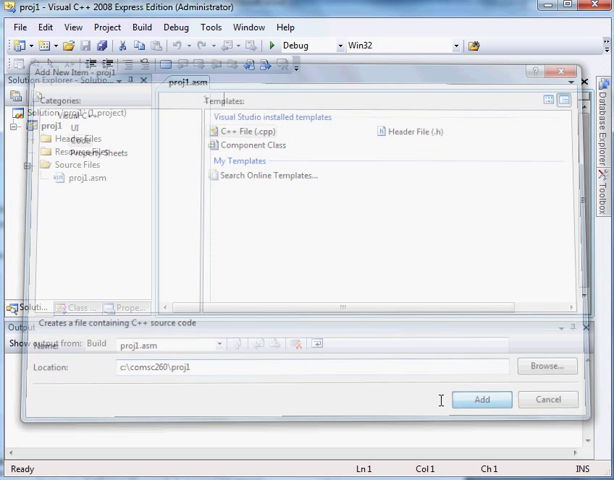
# Place the cursor in the blank proj1.asm editor to begin editing
pyautogui.click(480, 400)
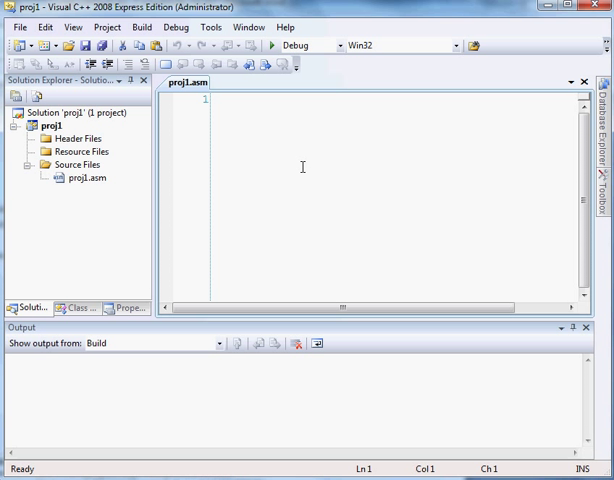
pyautogui.moveTo(324, 192)
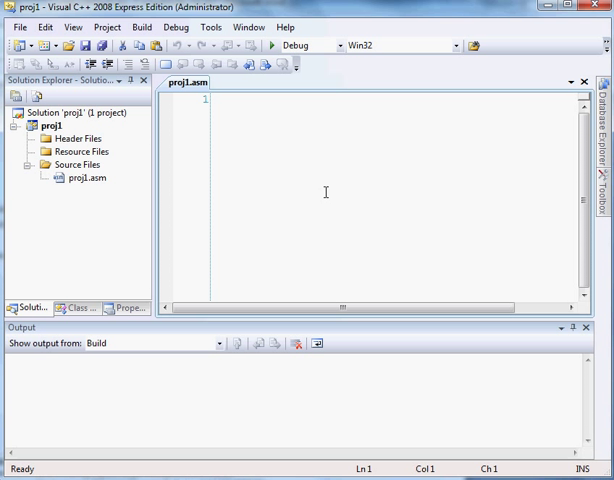